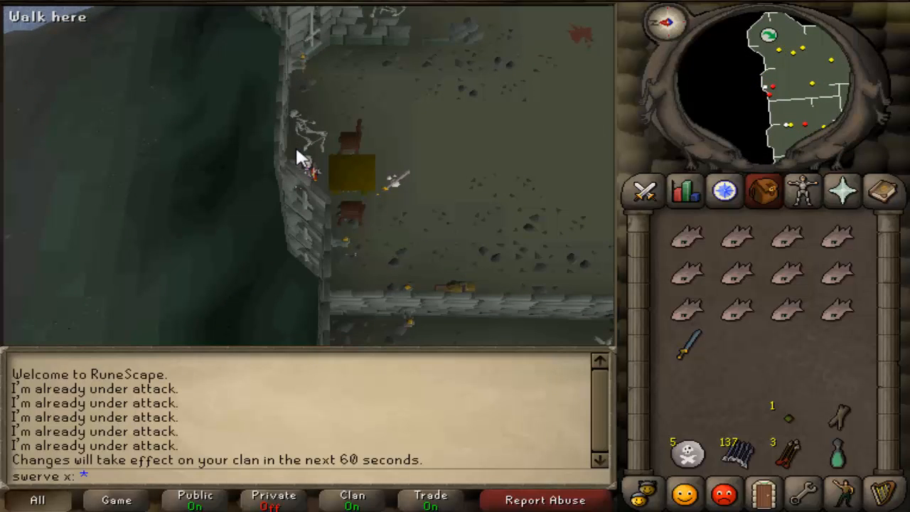
pyautogui.moveTo(341, 185)
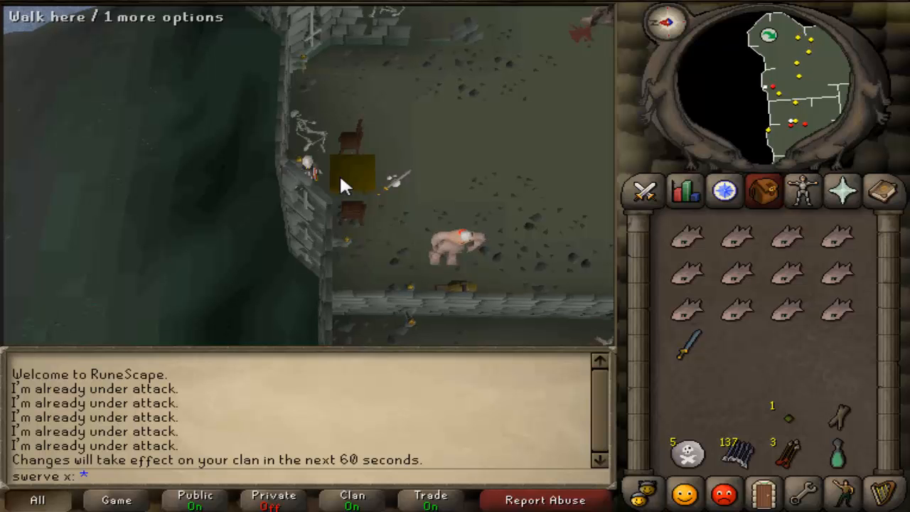
pyautogui.moveTo(552, 292)
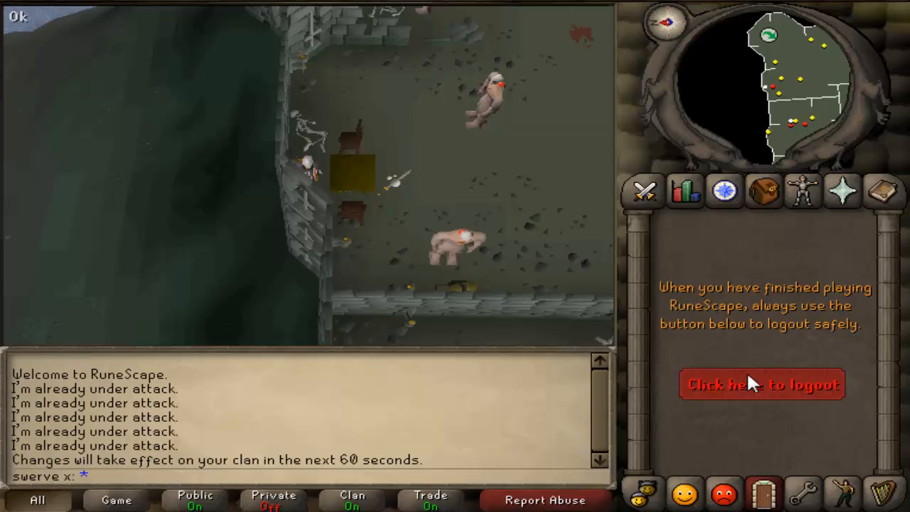
pyautogui.click(763, 384)
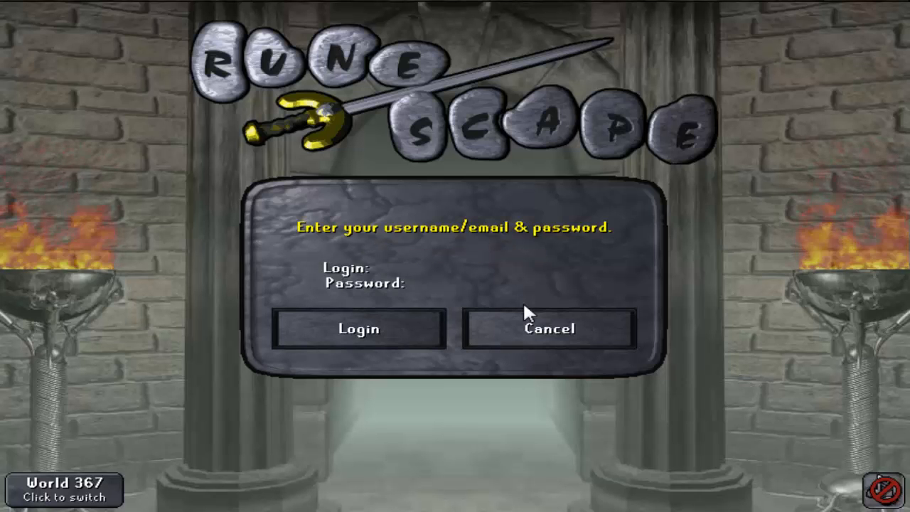
pyautogui.write('cms')
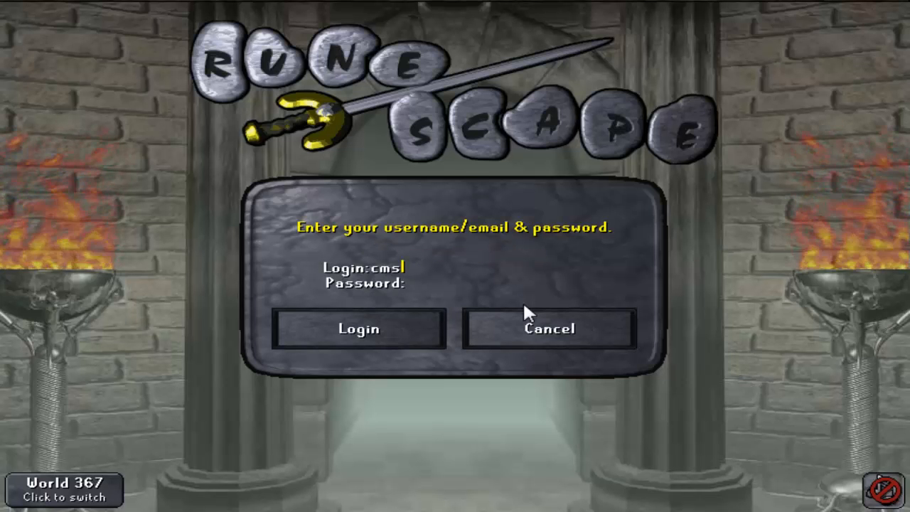
pyautogui.write('008')
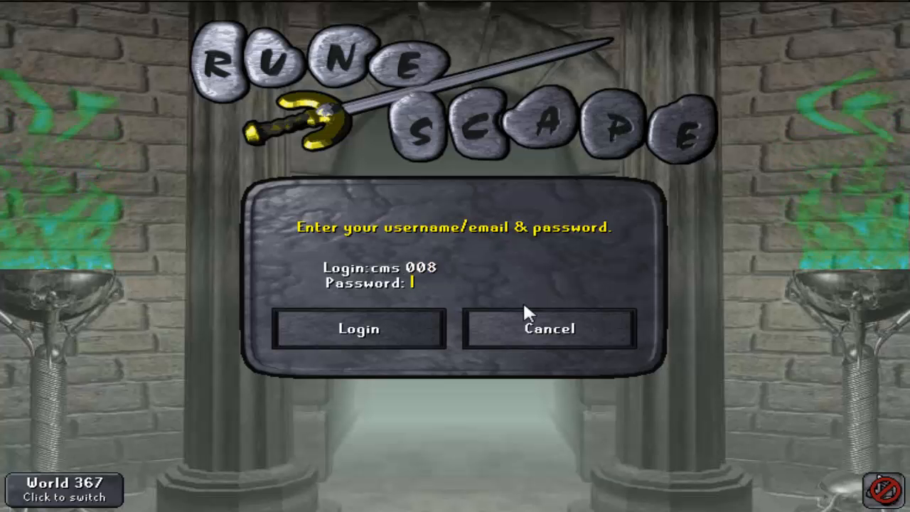
pyautogui.write('password')
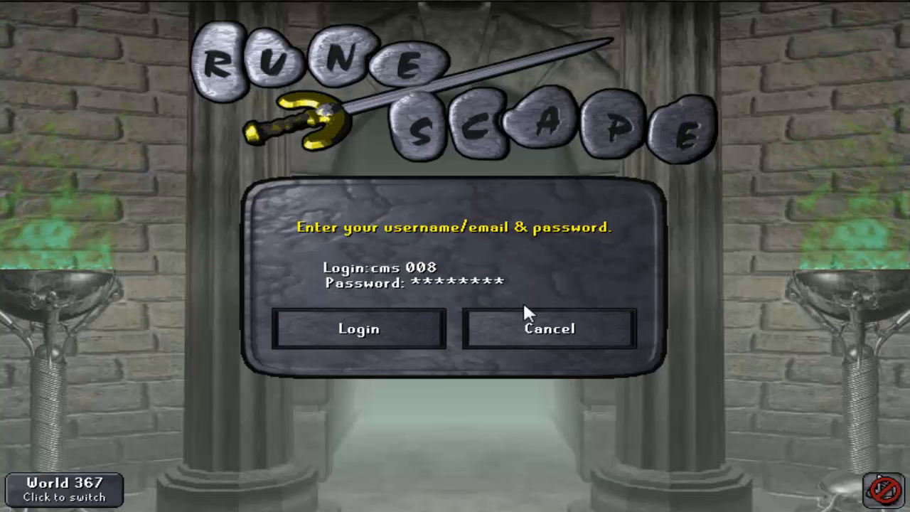
pyautogui.click(359, 329)
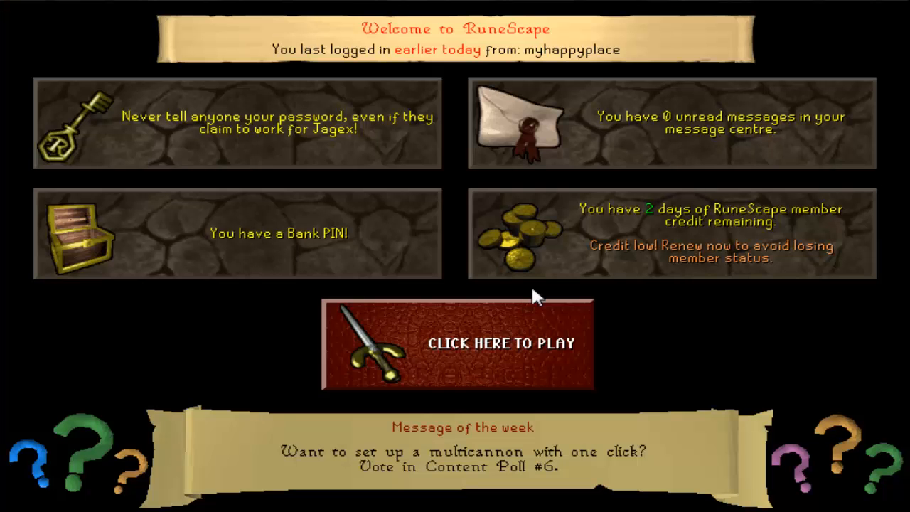
pyautogui.moveTo(583, 74)
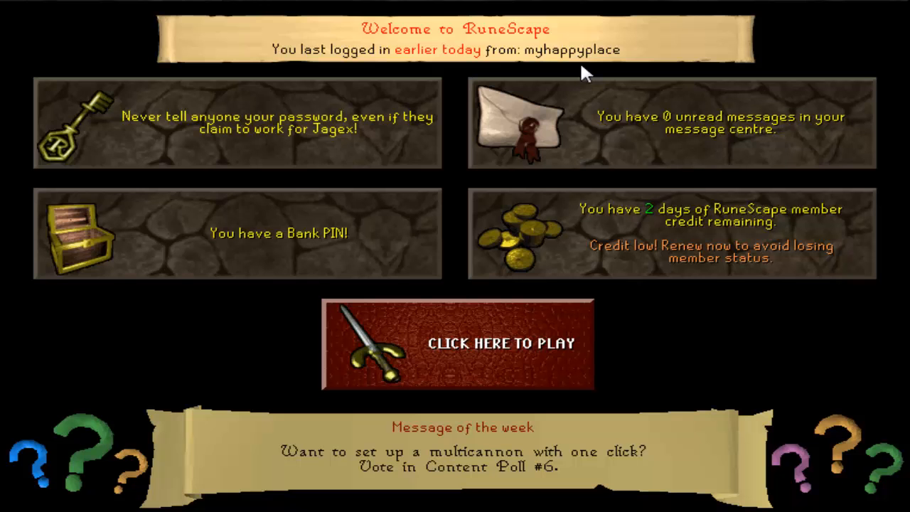
# Step: Enter the game world briefly, then log out again to the title screen
pyautogui.click(459, 343)
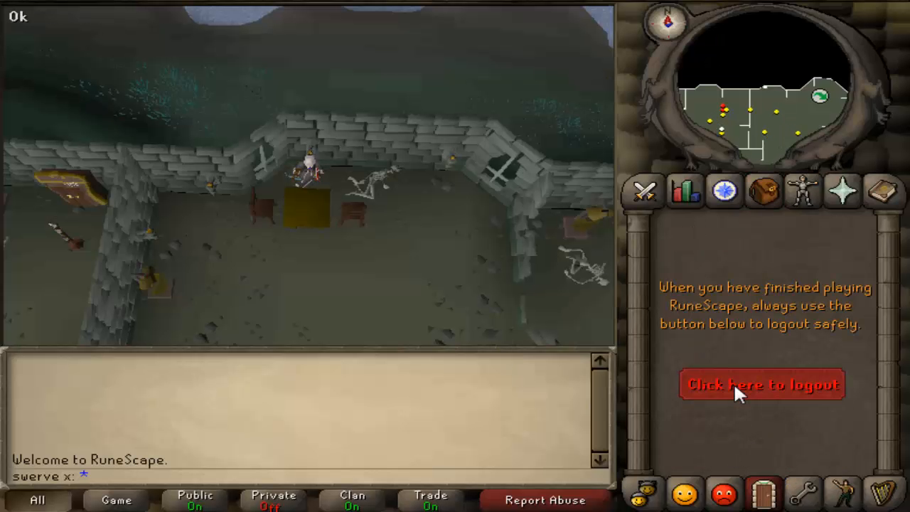
pyautogui.click(763, 384)
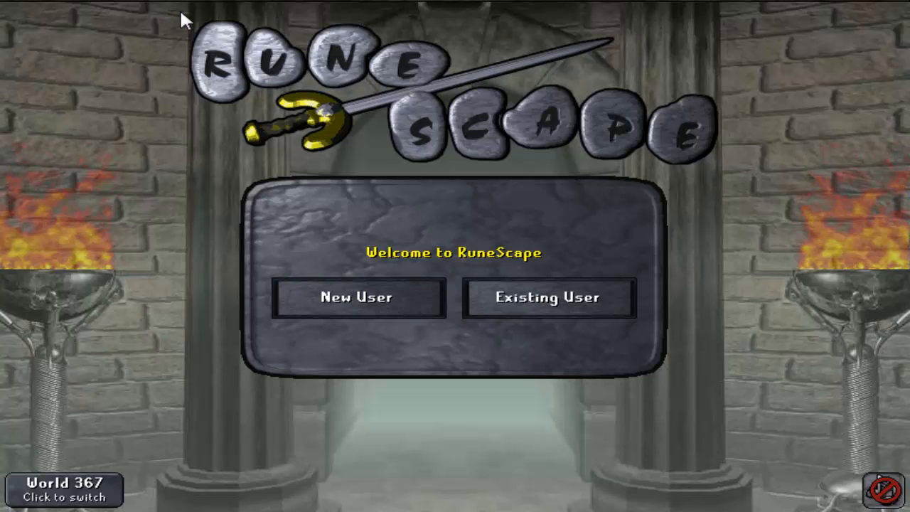
pyautogui.moveTo(434, 50)
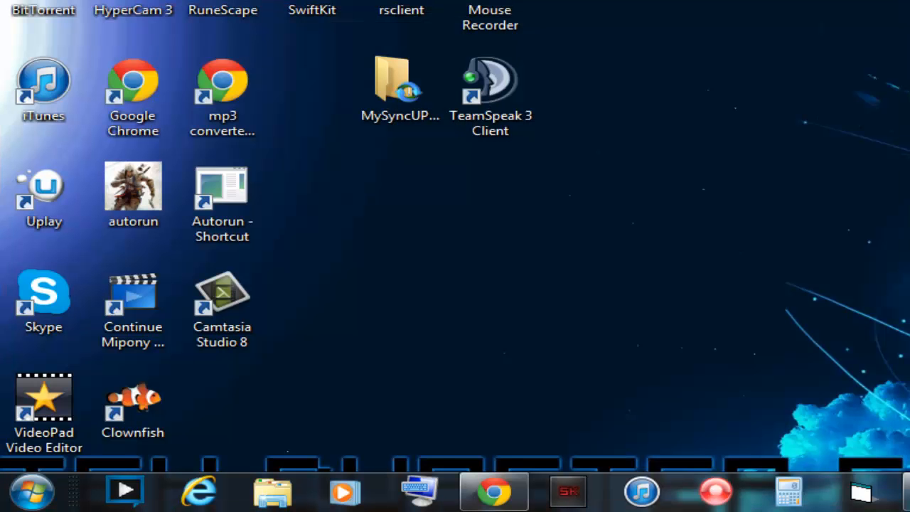
pyautogui.moveTo(868, 324)
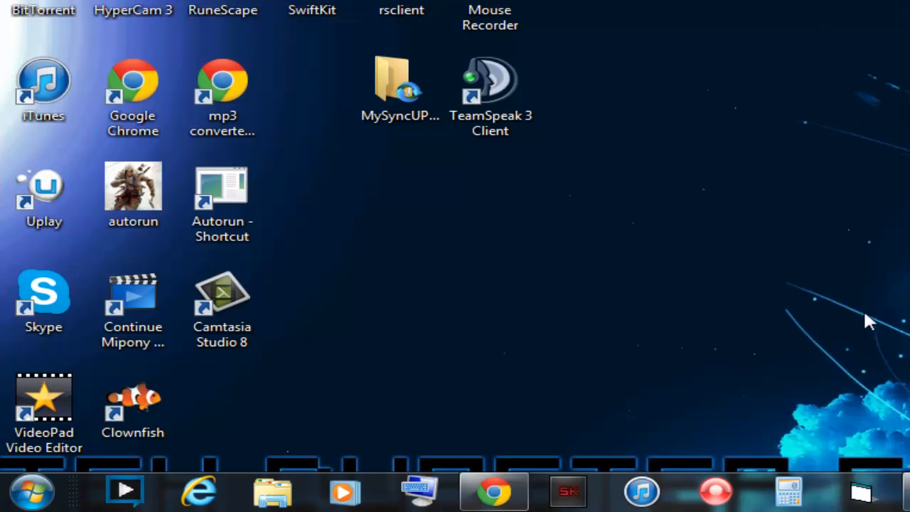
pyautogui.moveTo(32, 490)
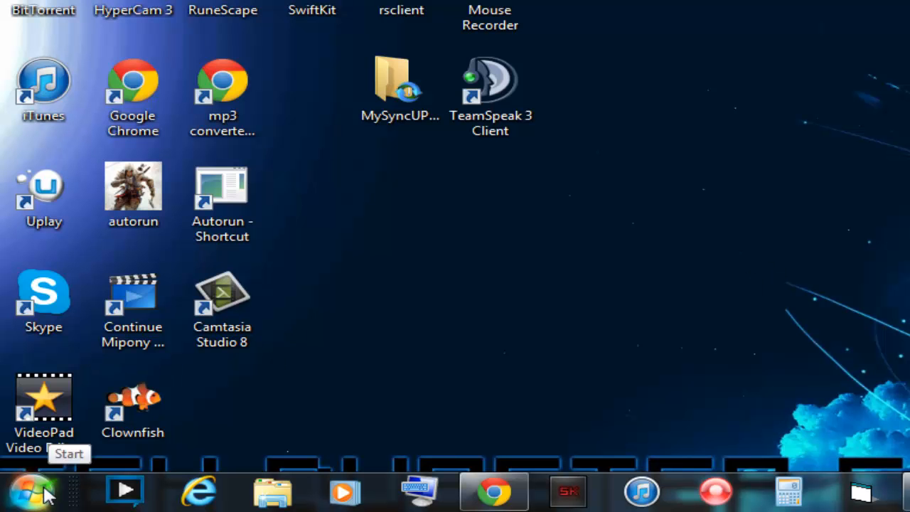
# Step: Search the Start Menu for 'no' and bring up Notepad's launch options
pyautogui.click(40, 491)
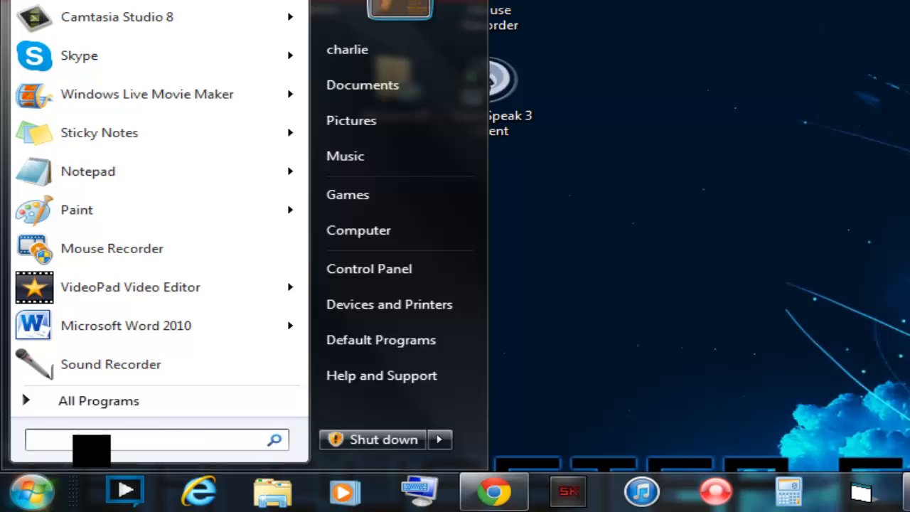
pyautogui.write('note')
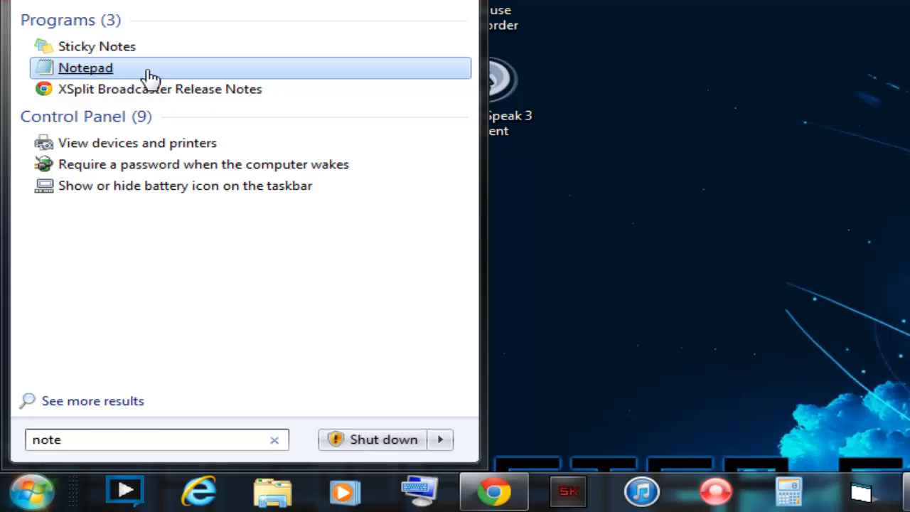
pyautogui.click(86, 68)
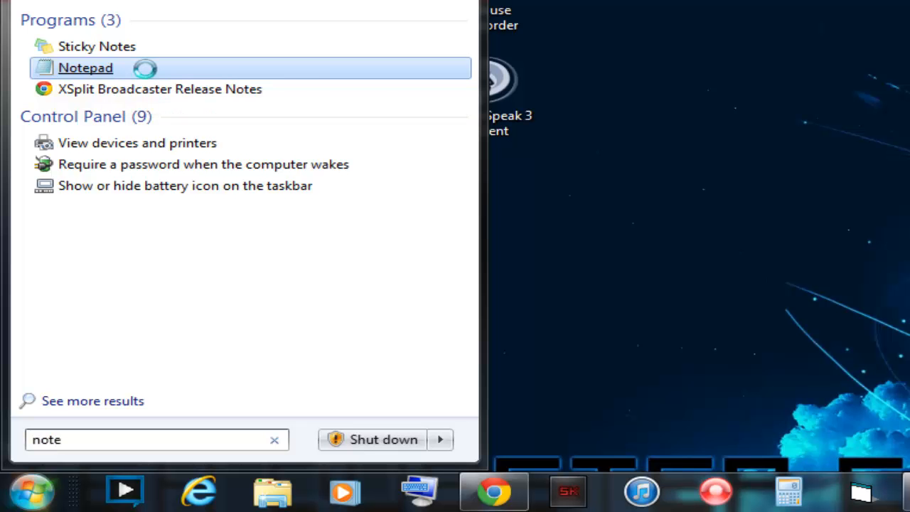
pyautogui.rightClick(85, 68)
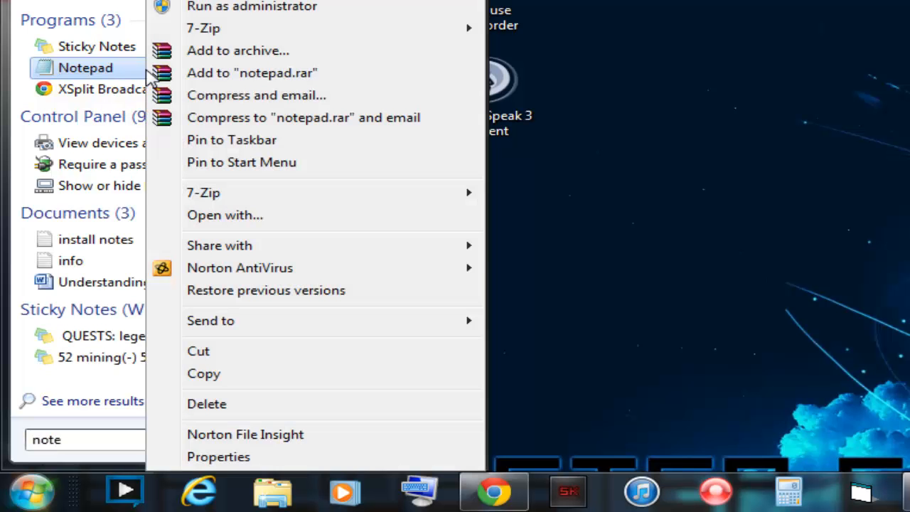
pyautogui.moveTo(251, 5)
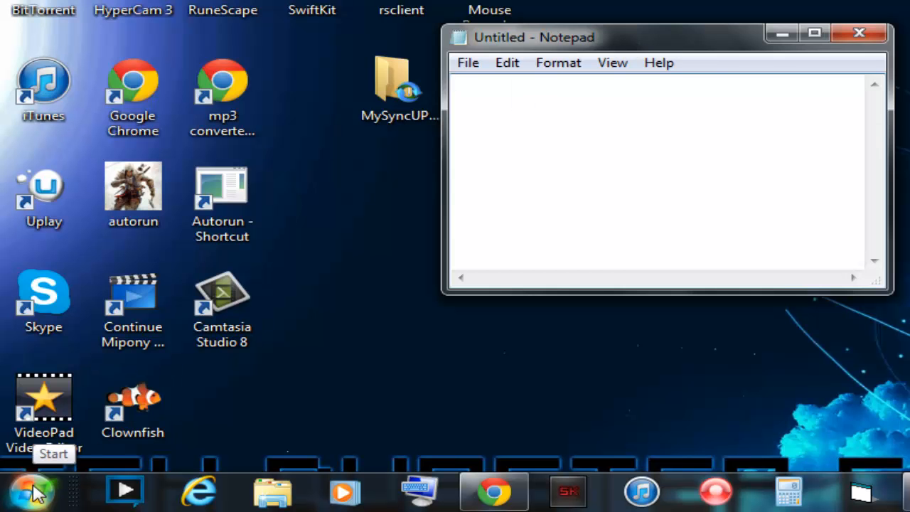
pyautogui.click(31, 490)
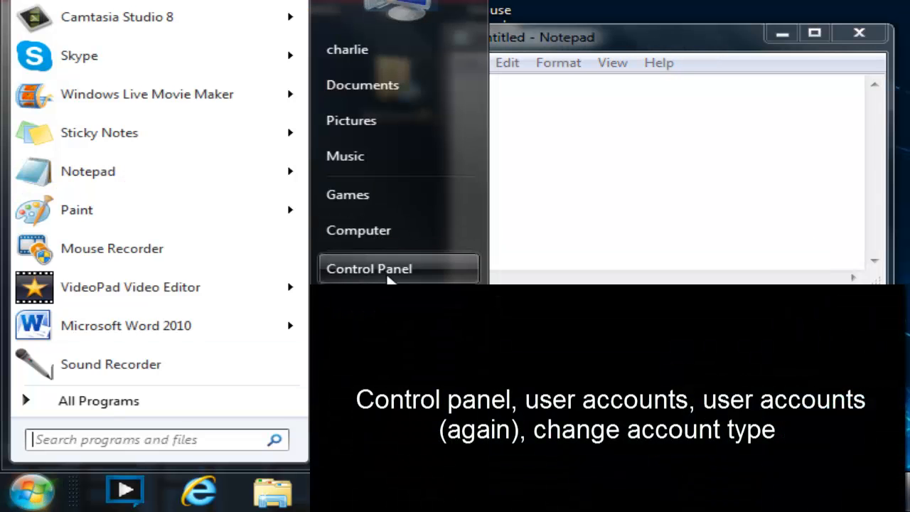
pyautogui.click(369, 267)
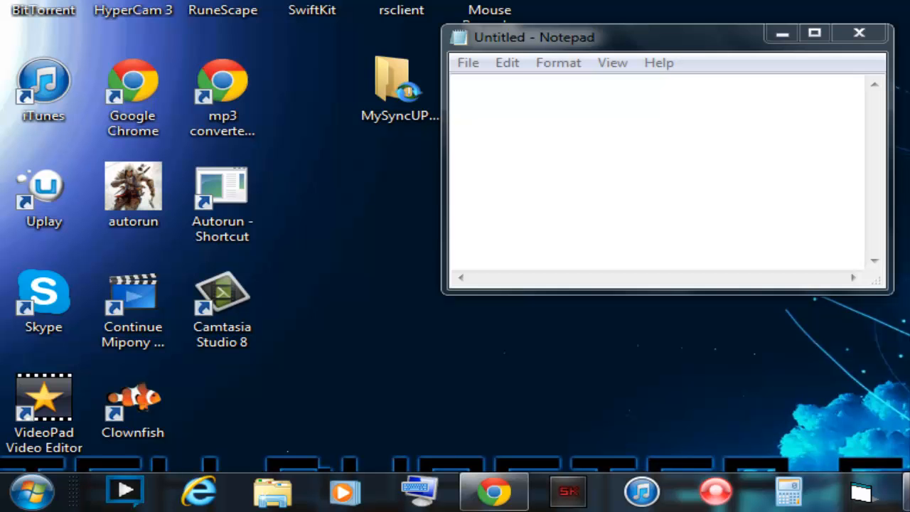
# Step: Maximize Notepad and bring up the Open dialog showing all file types
pyautogui.click(814, 33)
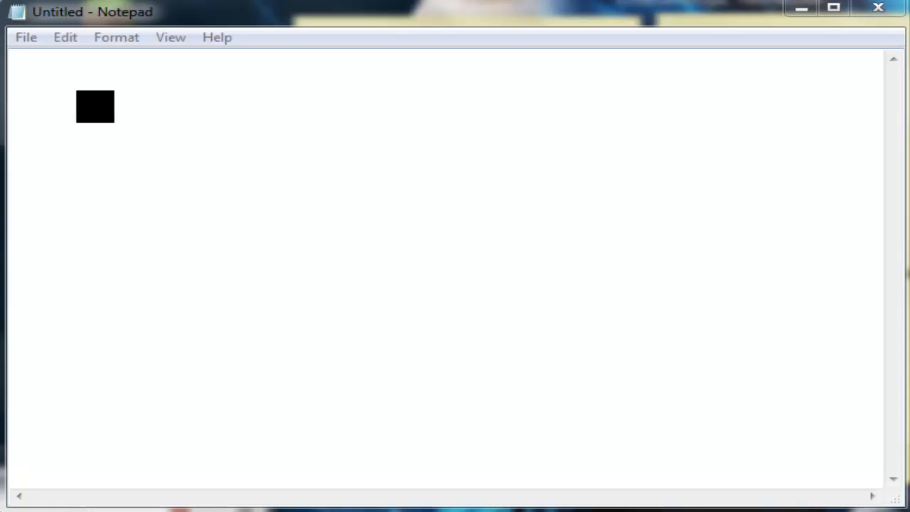
pyautogui.click(66, 37)
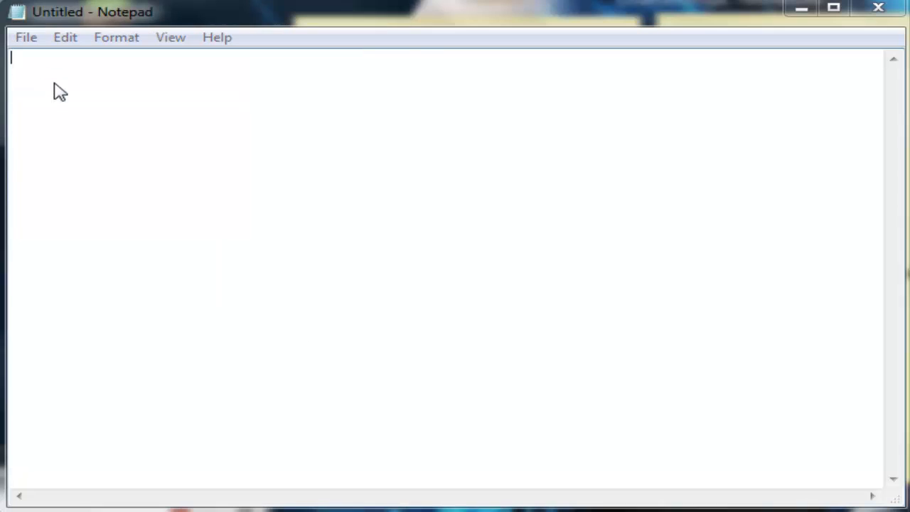
pyautogui.click(26, 37)
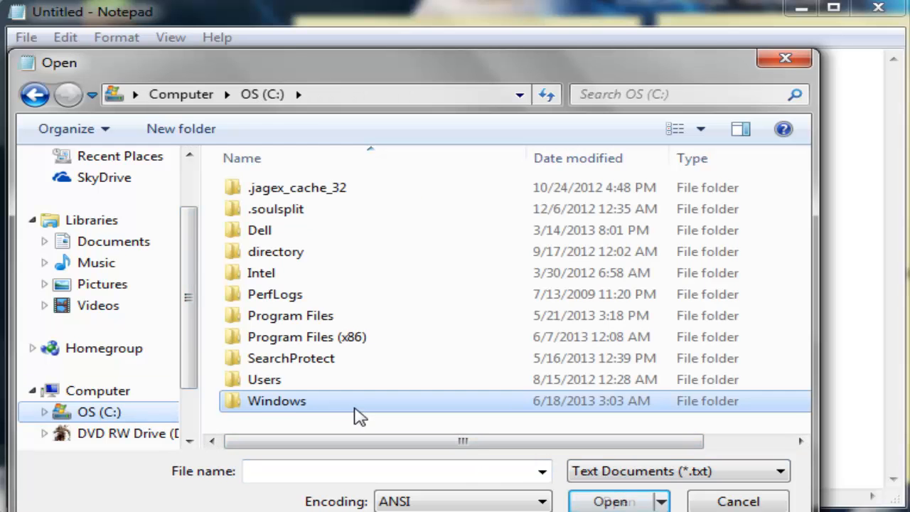
pyautogui.moveTo(339, 413)
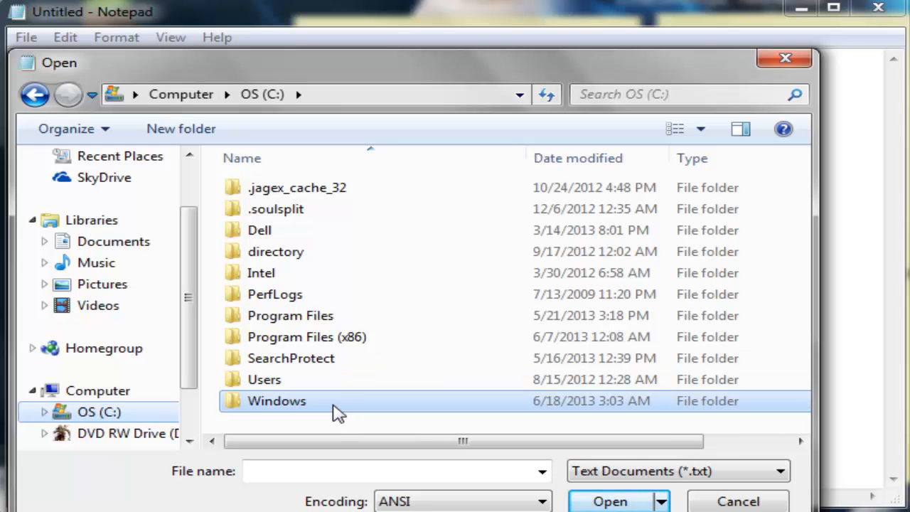
pyautogui.moveTo(411, 420)
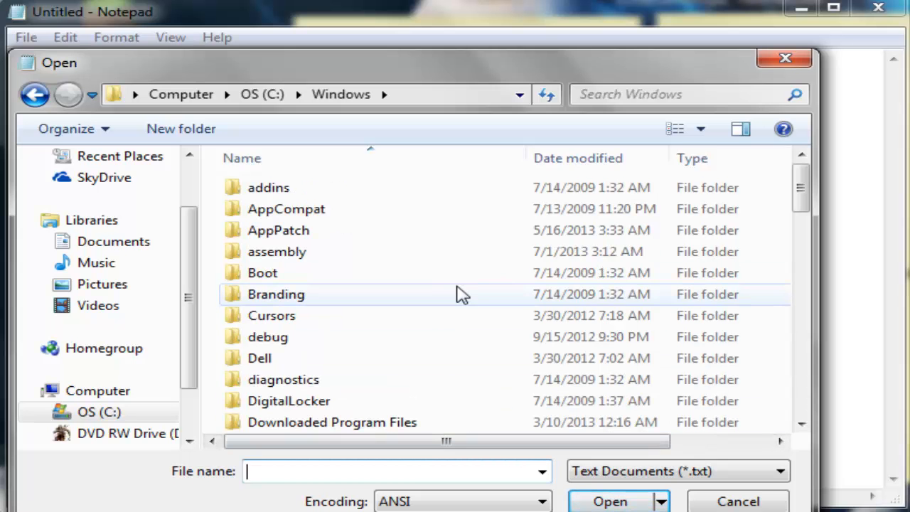
pyautogui.click(801, 424)
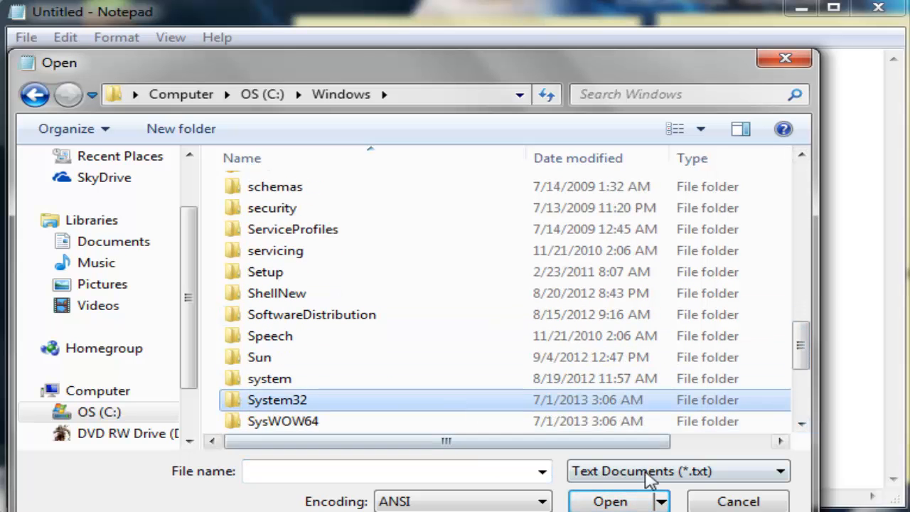
# Step: Navigate into System32\drivers\etc and select the hosts file
pyautogui.doubleClick(276, 400)
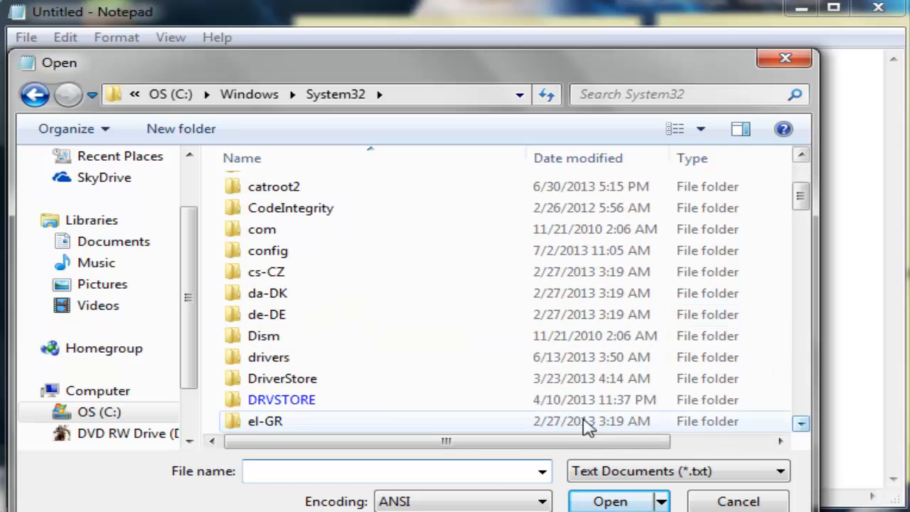
pyautogui.click(268, 357)
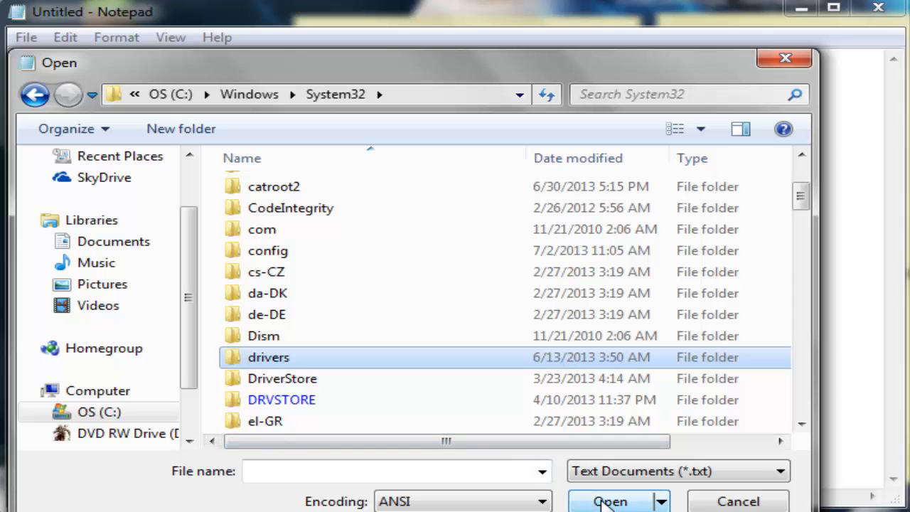
pyautogui.doubleClick(269, 357)
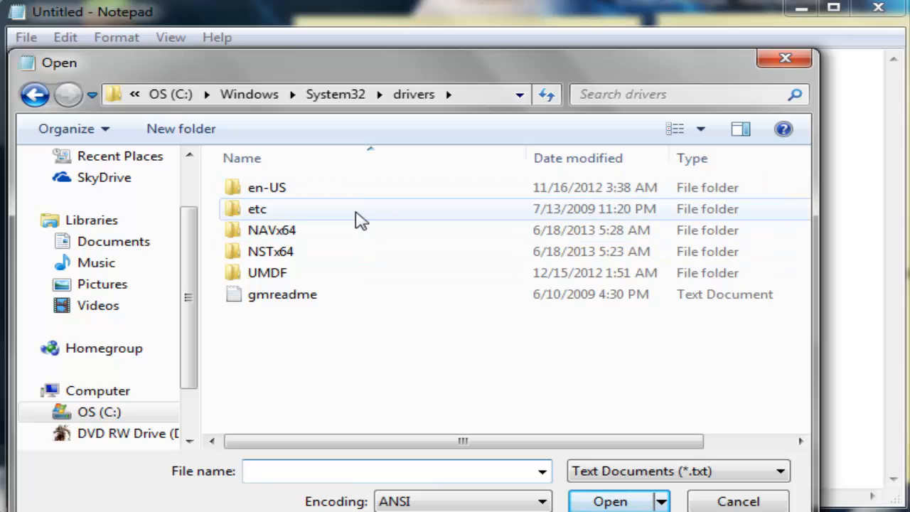
pyautogui.doubleClick(256, 208)
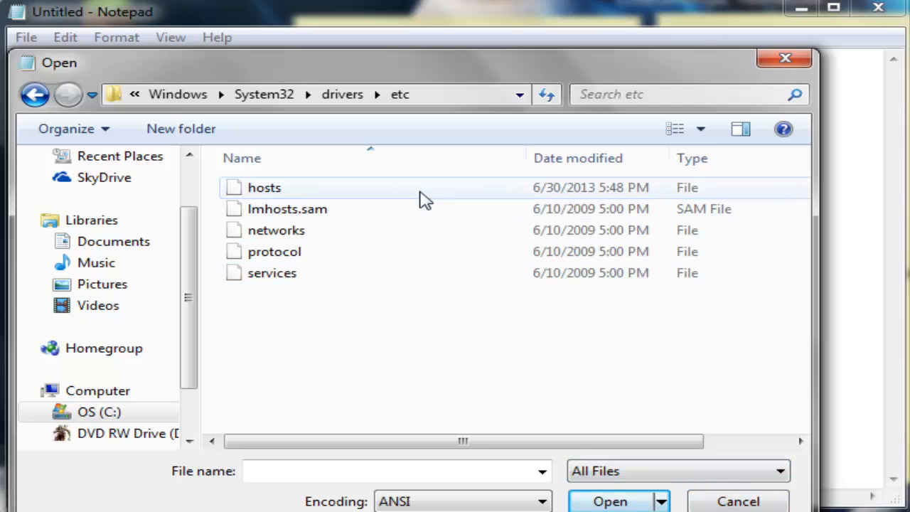
pyautogui.click(265, 188)
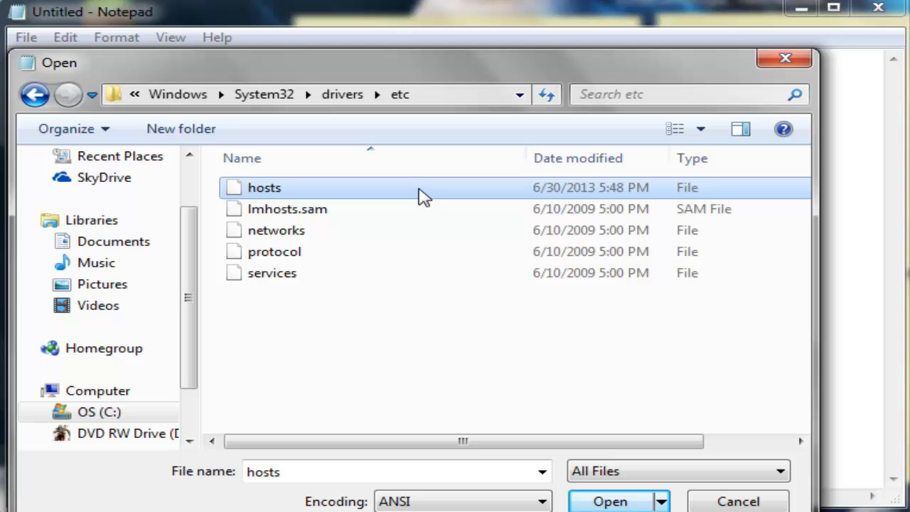
# Step: Load the hosts file so its default localhost entries are showing
pyautogui.click(609, 501)
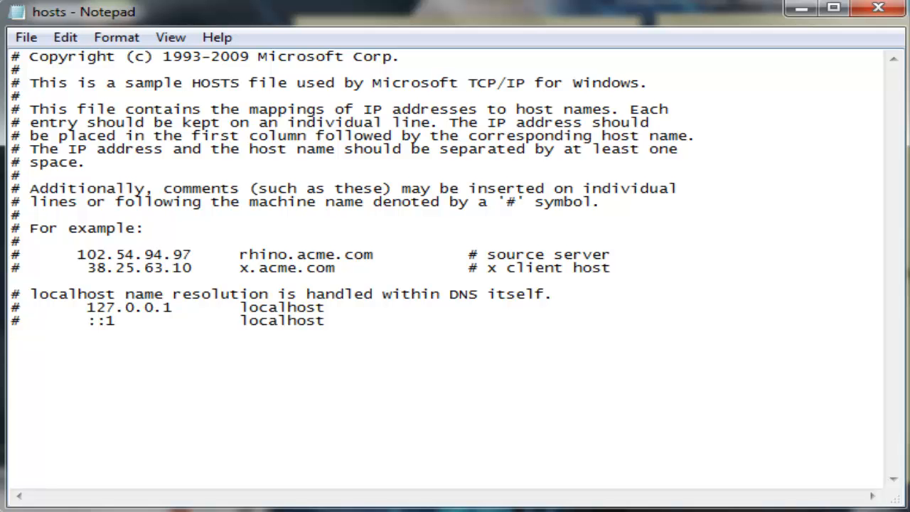
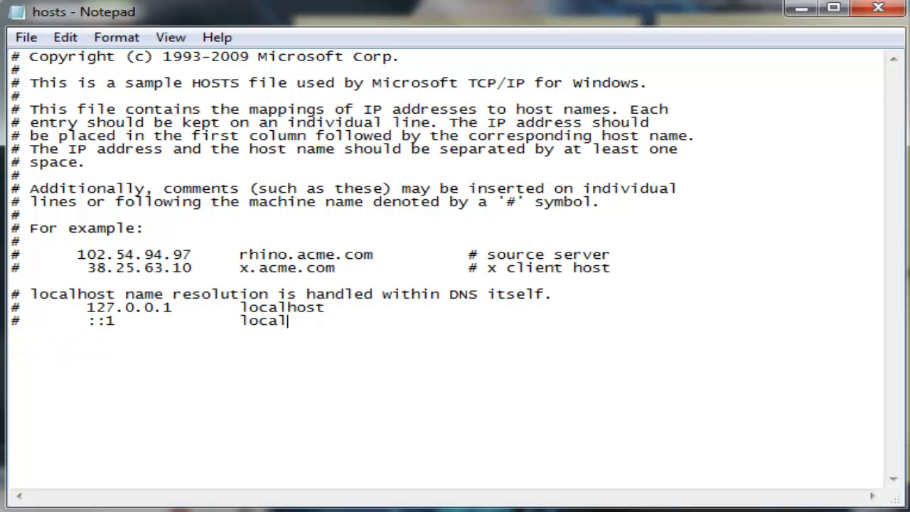
pyautogui.write('host')
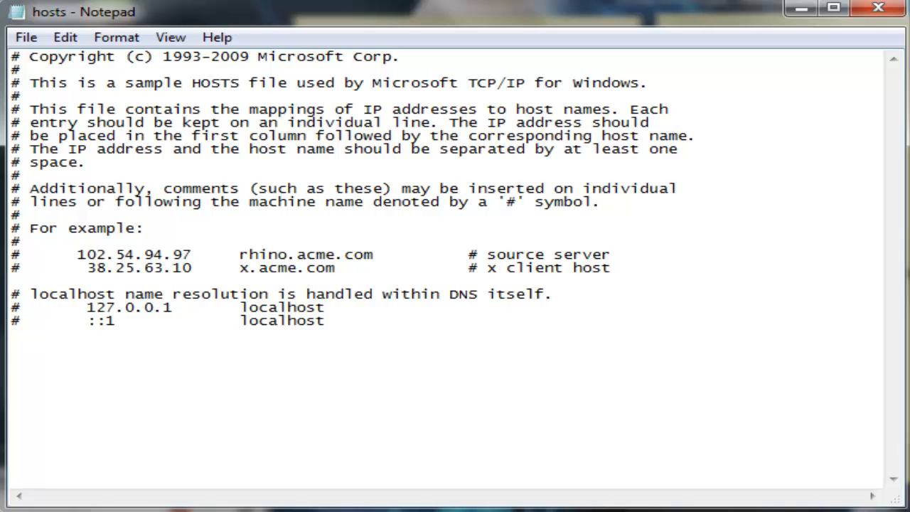
pyautogui.write('9584')
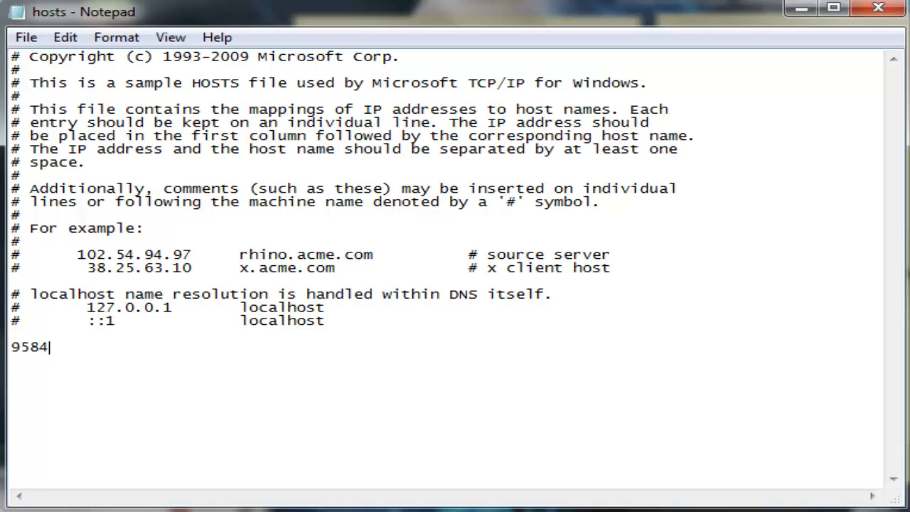
pyautogui.write('090443')
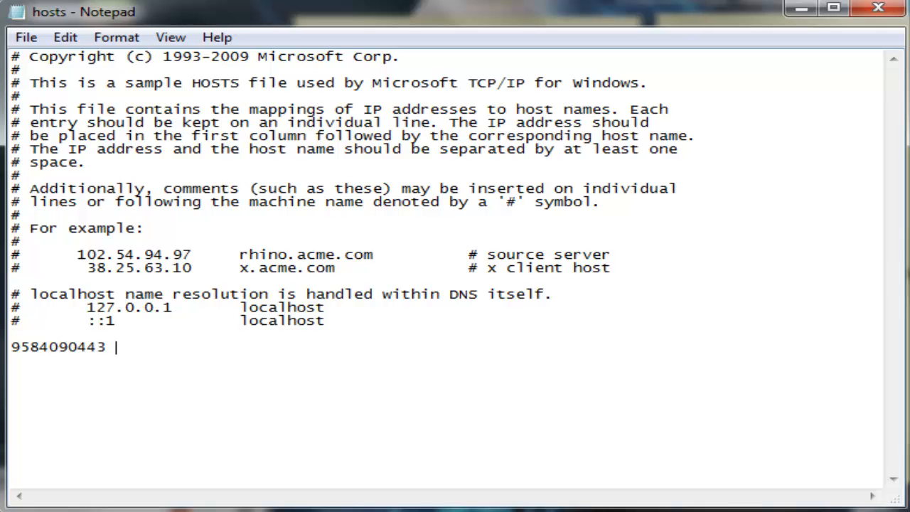
pyautogui.write('jagex')
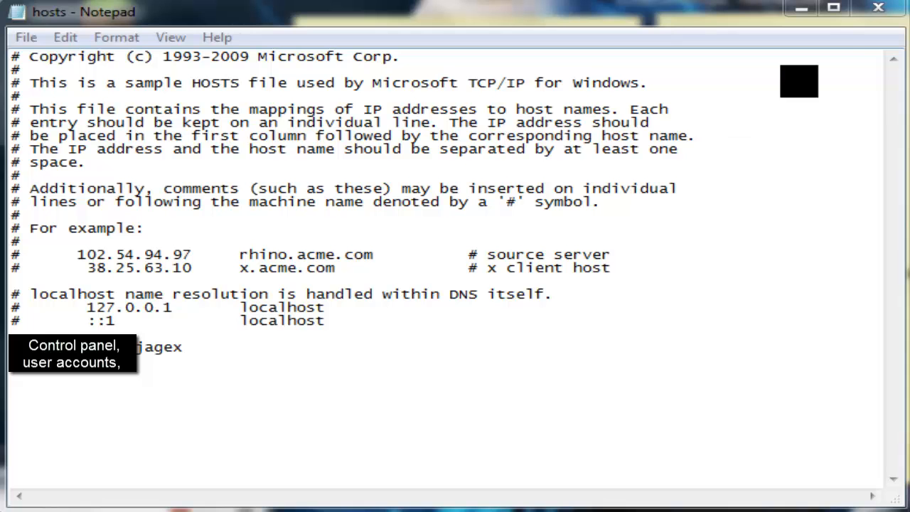
pyautogui.moveTo(879, 8)
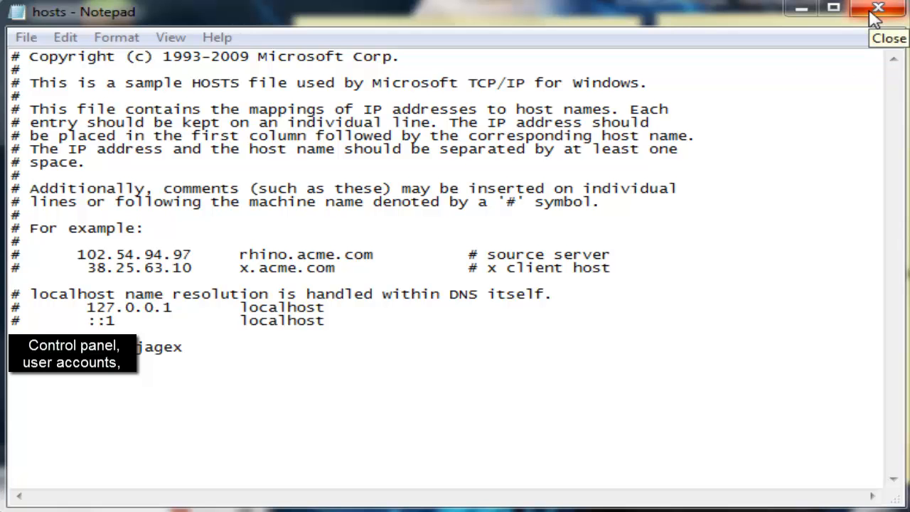
# Step: Close Notepad and save the edited hosts file when prompted
pyautogui.click(878, 8)
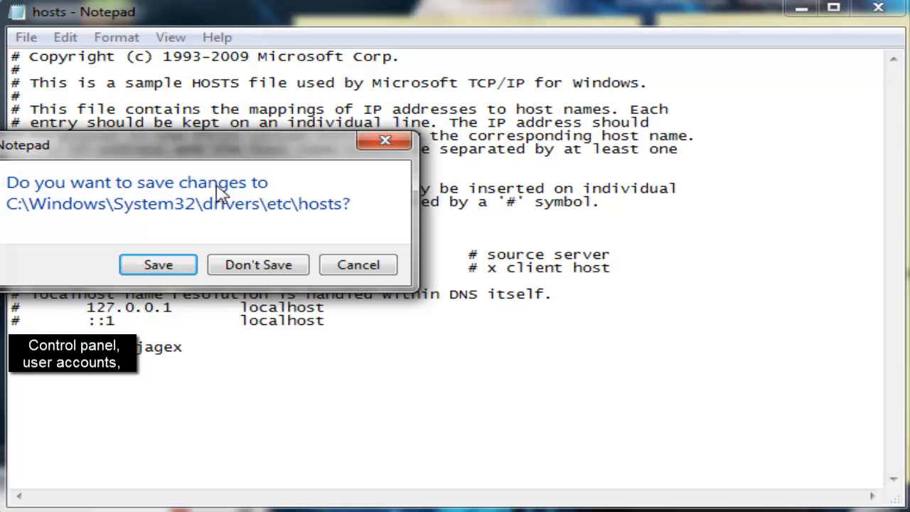
pyautogui.moveTo(158, 265)
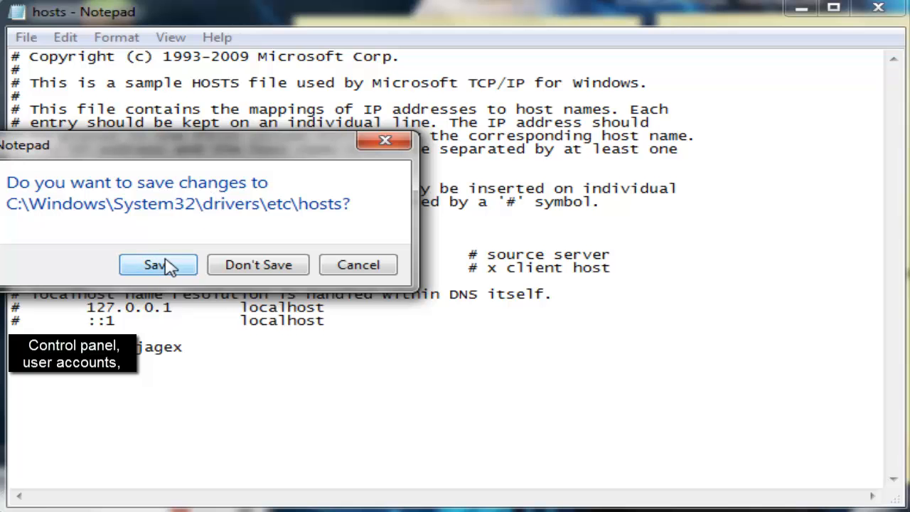
pyautogui.click(157, 264)
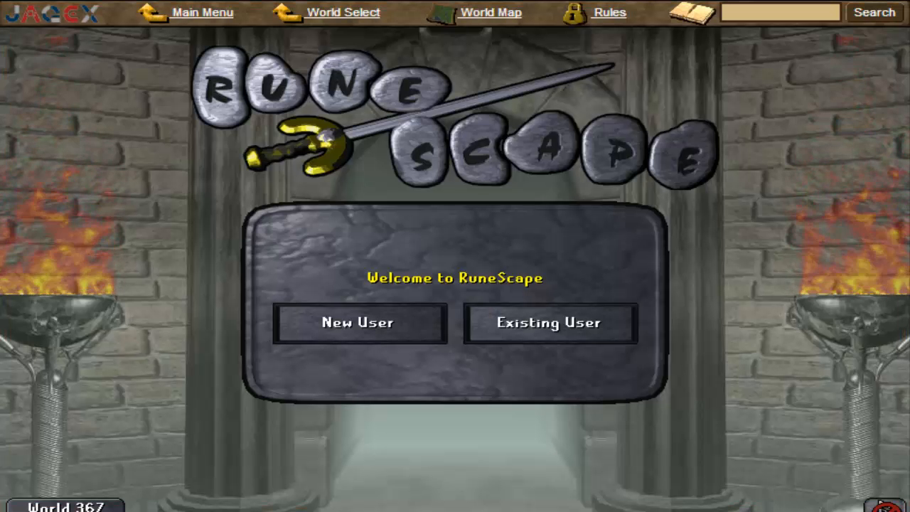
# Step: Log in as existing user 'cms 0018' so the welcome screen shows last login from jagex
pyautogui.click(551, 323)
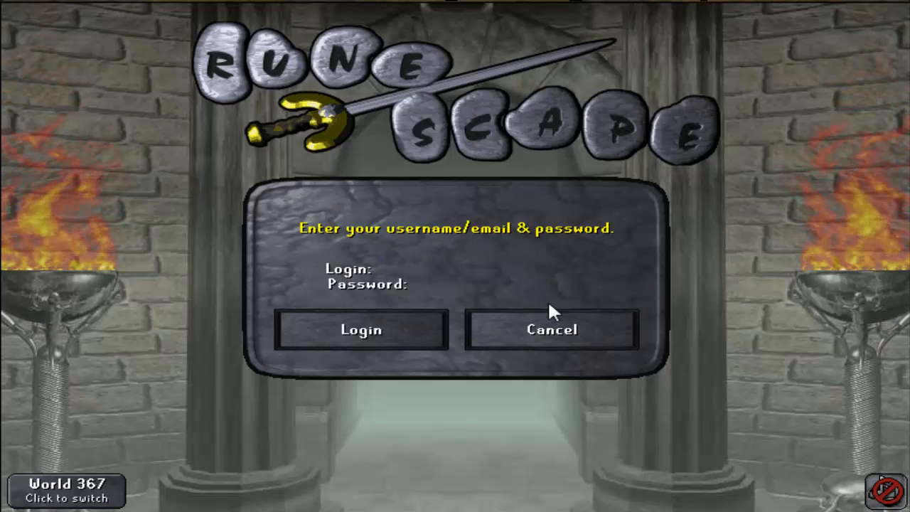
pyautogui.write('cms 001')
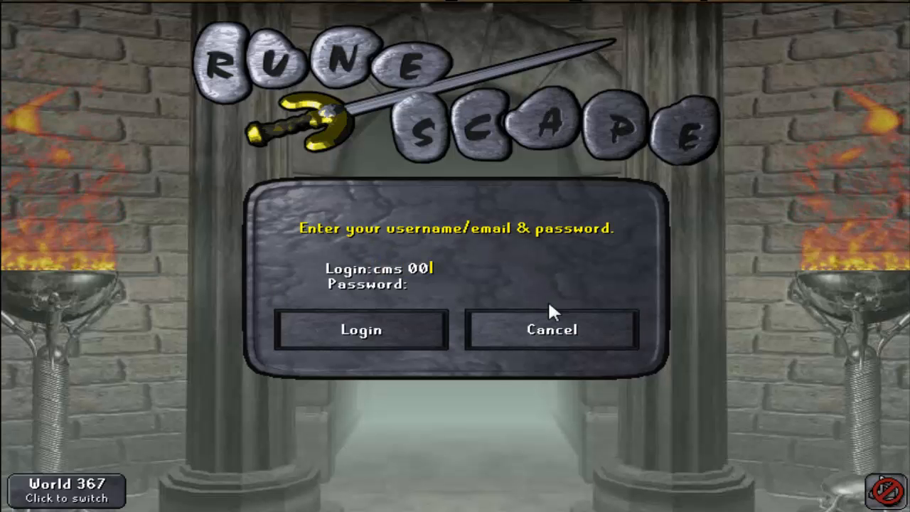
pyautogui.write('8')
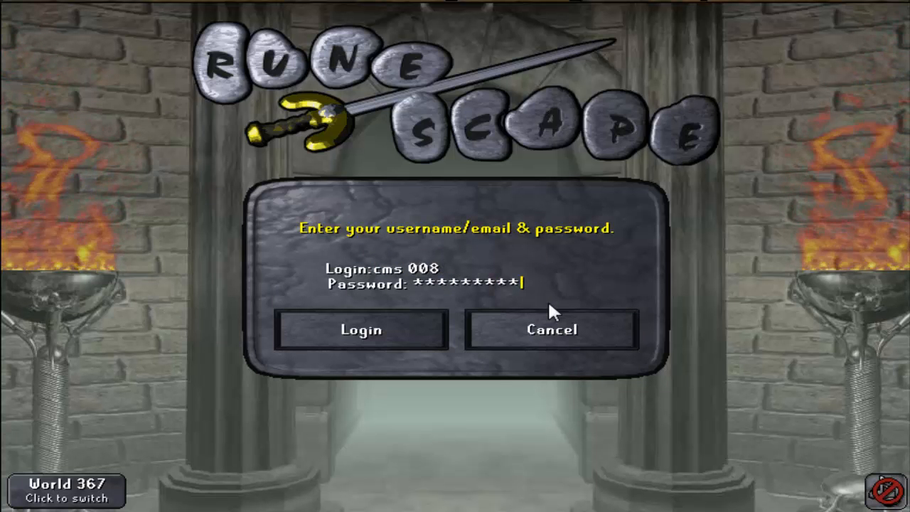
pyautogui.click(361, 330)
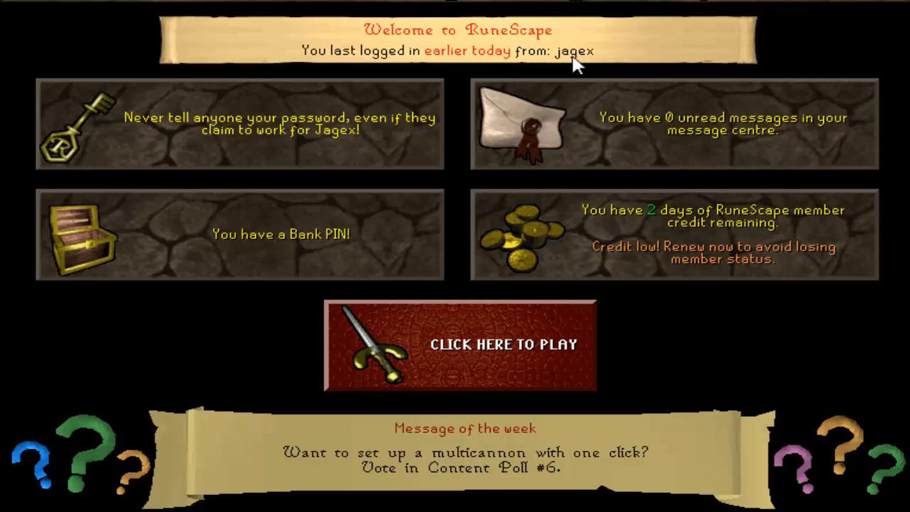
pyautogui.moveTo(512, 216)
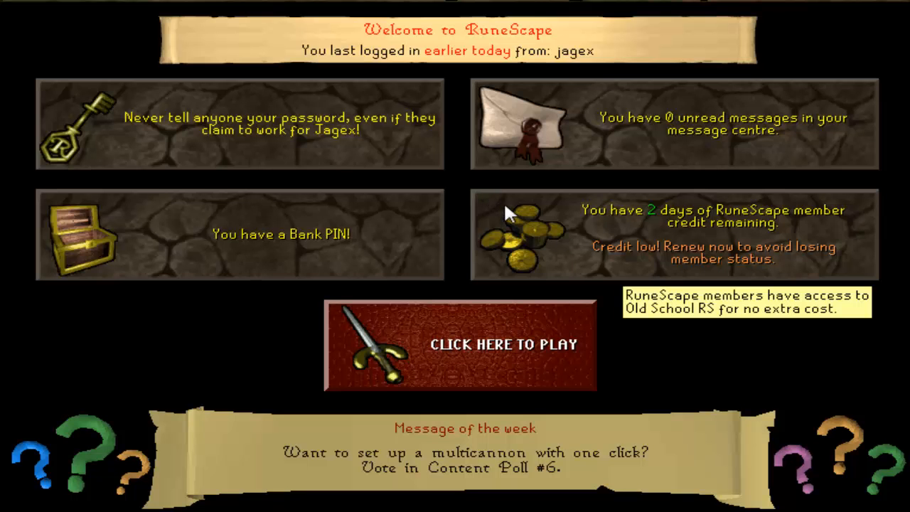